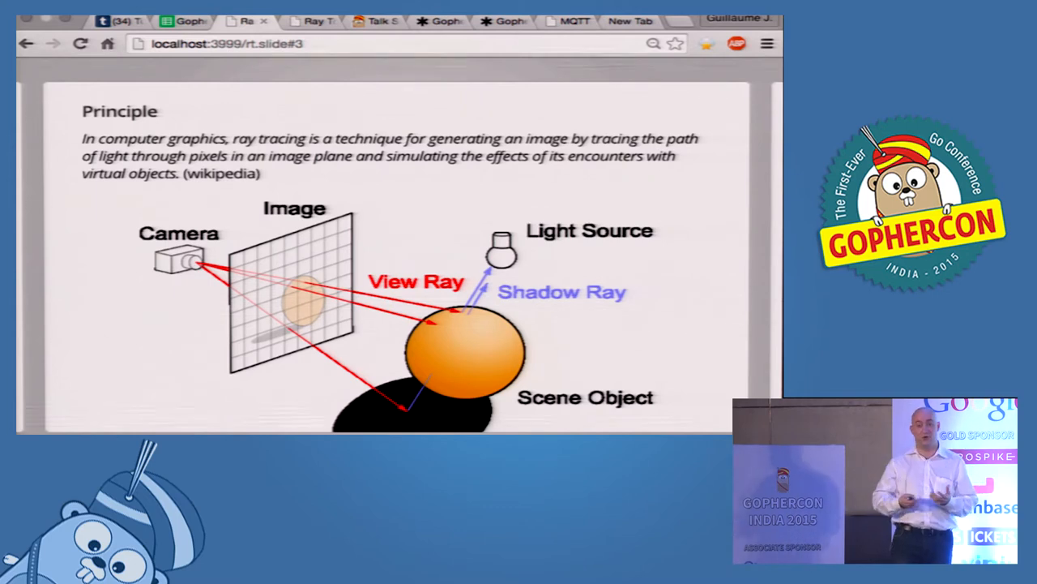
Advance the deck to slide 19, 'First approach', with the Scene Compute pixel loop.
{"action": "key", "text": "Right"}
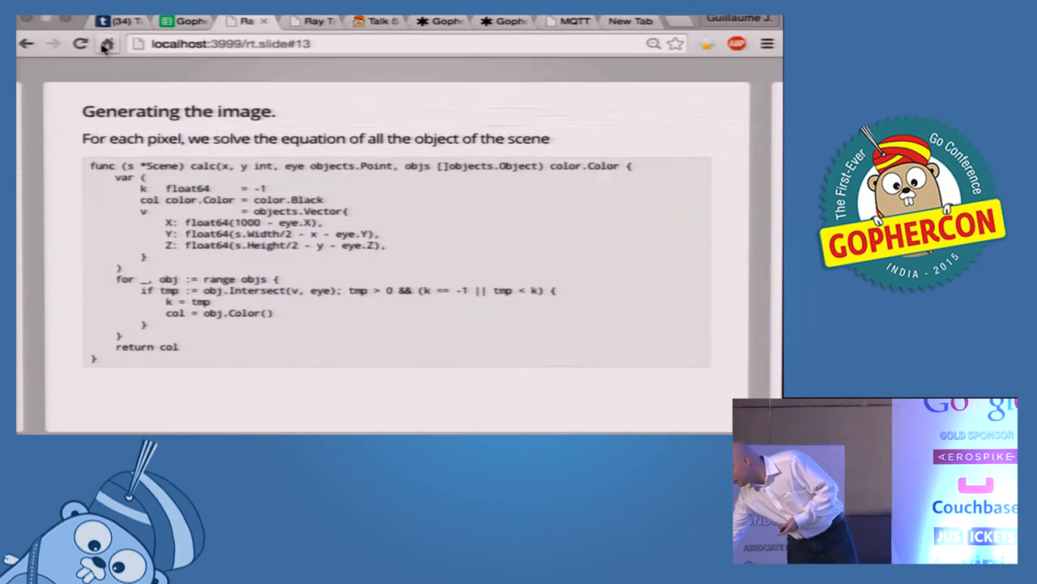
{"action": "mouse_move", "coordinate": [107, 44]}
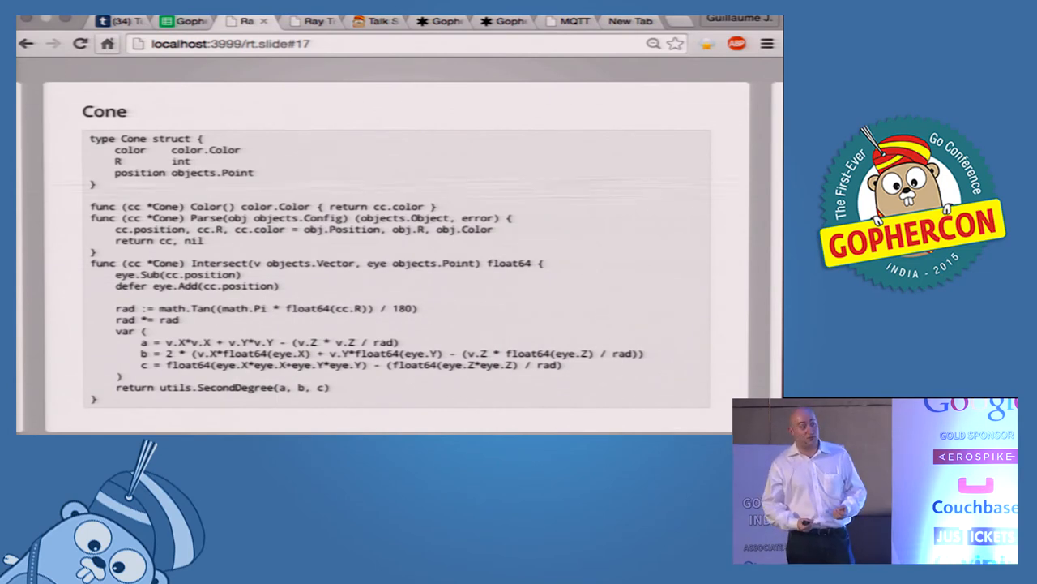
{"action": "key", "text": "right"}
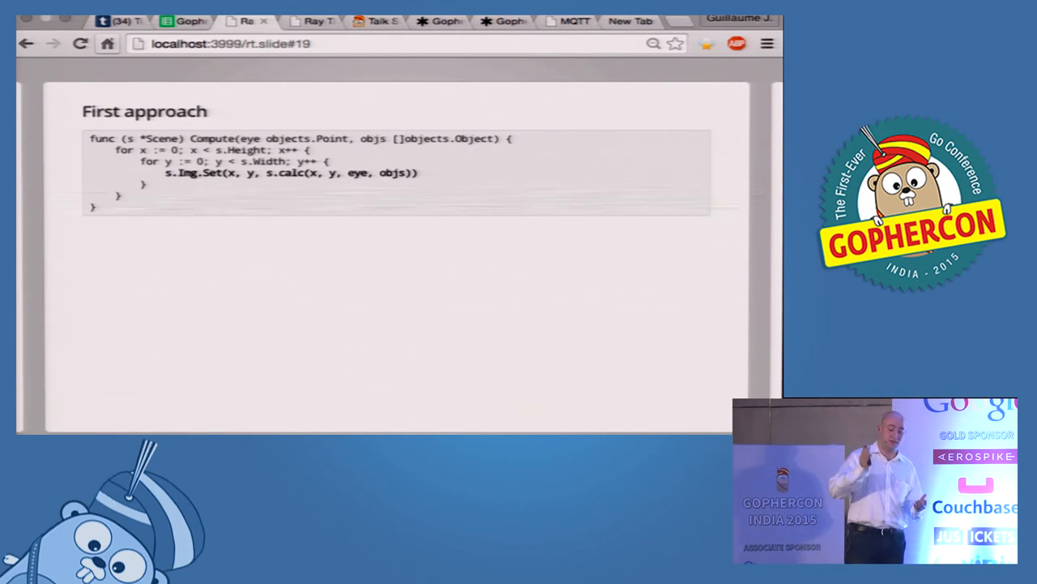
{"action": "key", "text": "Right"}
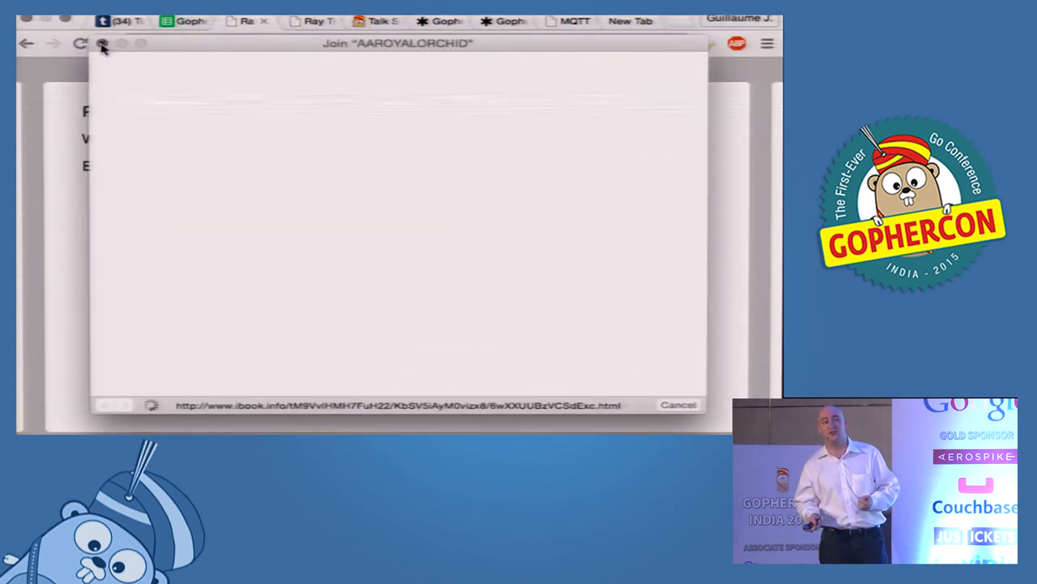
Dismiss the network join window to reach the Emacs window showing main.go.
{"action": "left_click", "coordinate": [677, 406]}
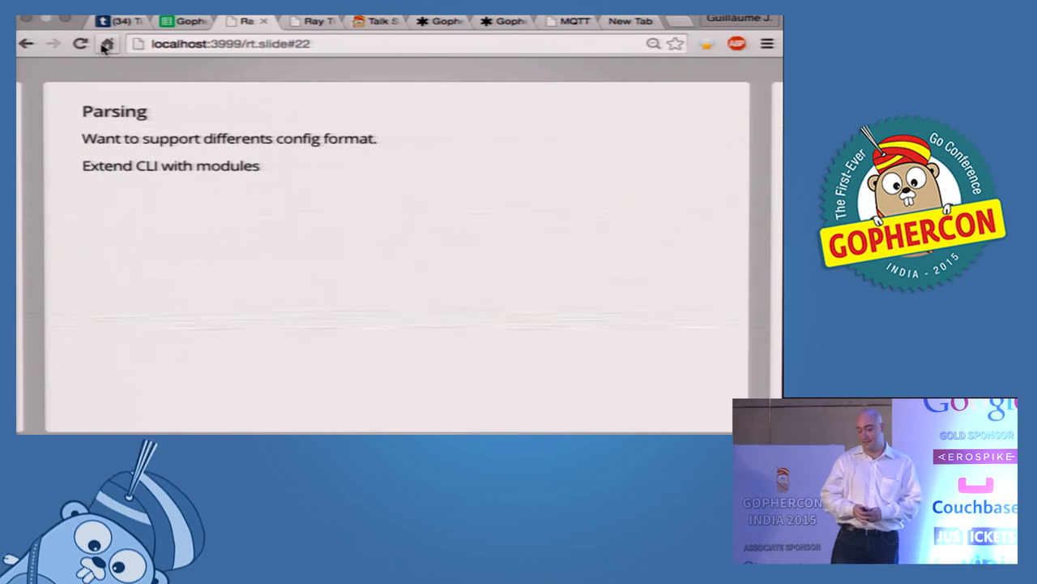
{"action": "mouse_move", "coordinate": [107, 44]}
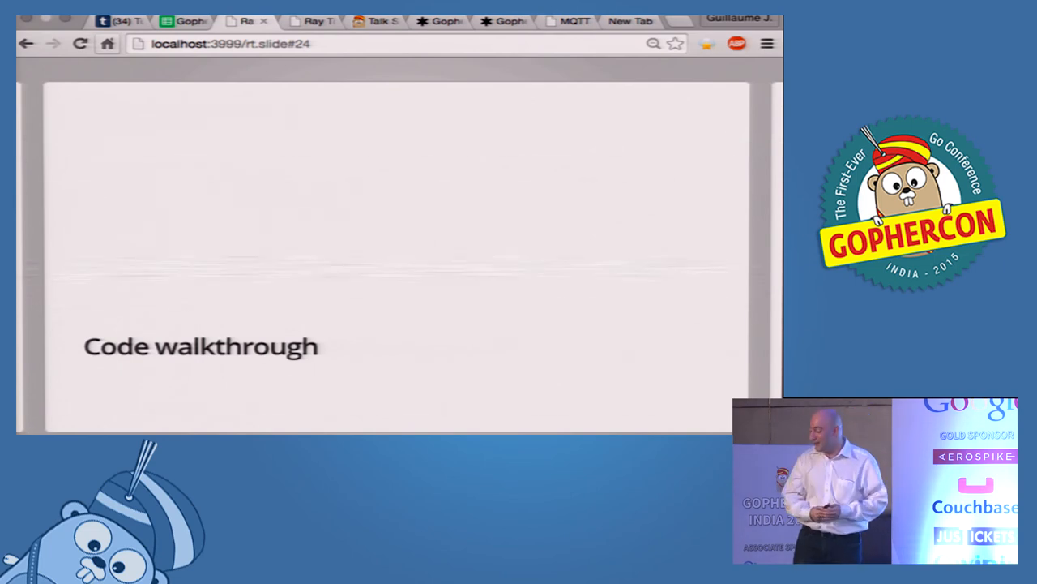
{"action": "mouse_move", "coordinate": [149, 229]}
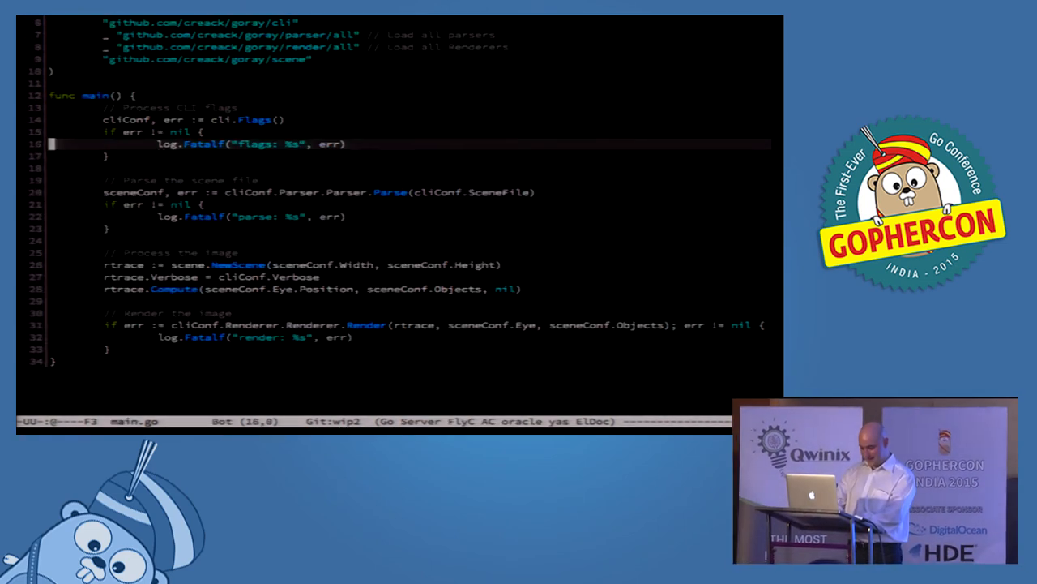
Jump to the Flags definition in cli.go and scroll to the parser autodetection code.
{"action": "scroll", "scroll_direction": "up", "scroll_amount": 3}
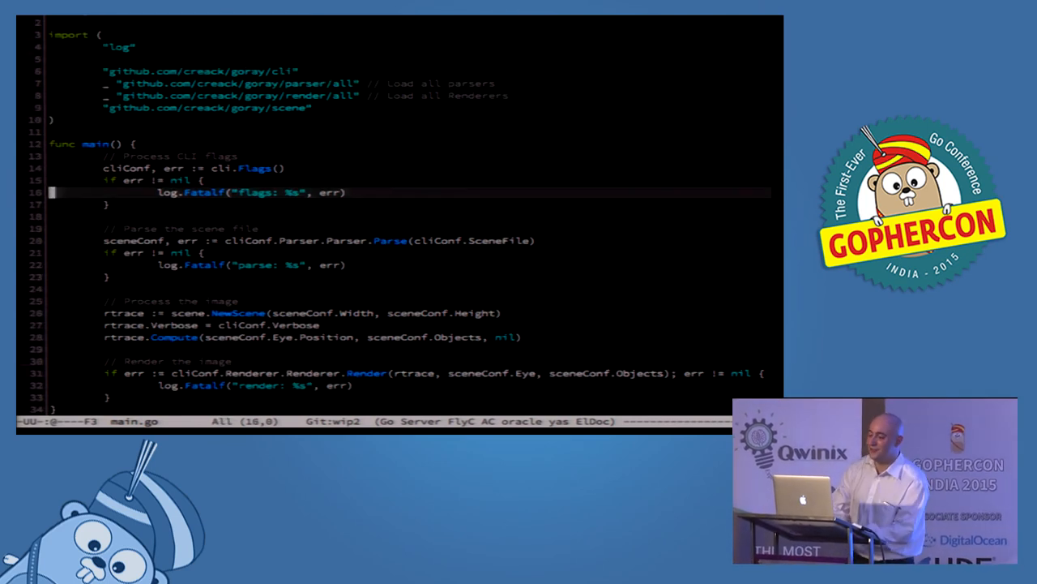
{"action": "left_click", "coordinate": [256, 166]}
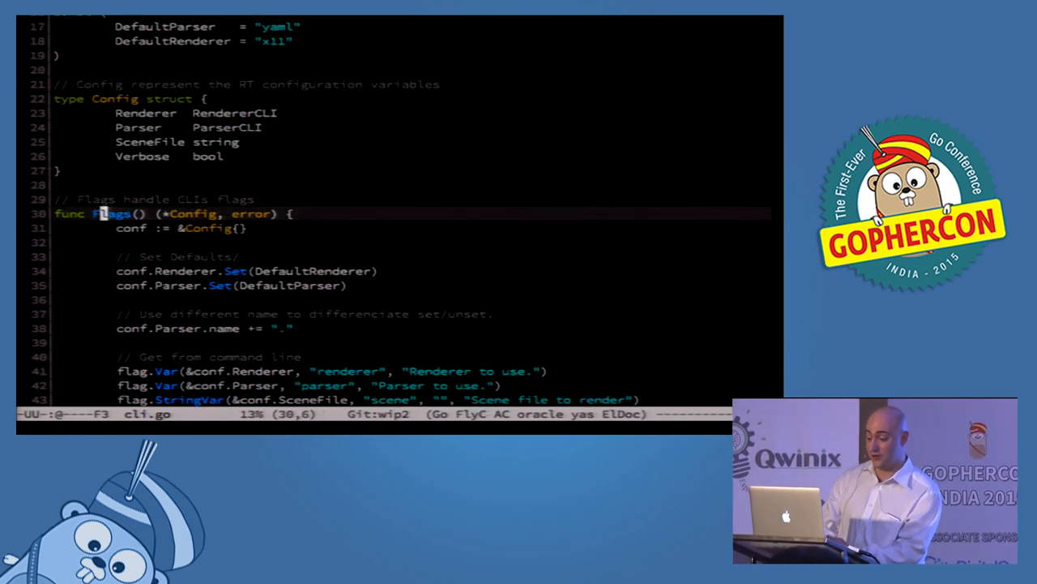
{"action": "scroll", "scroll_direction": "down", "scroll_amount": 3}
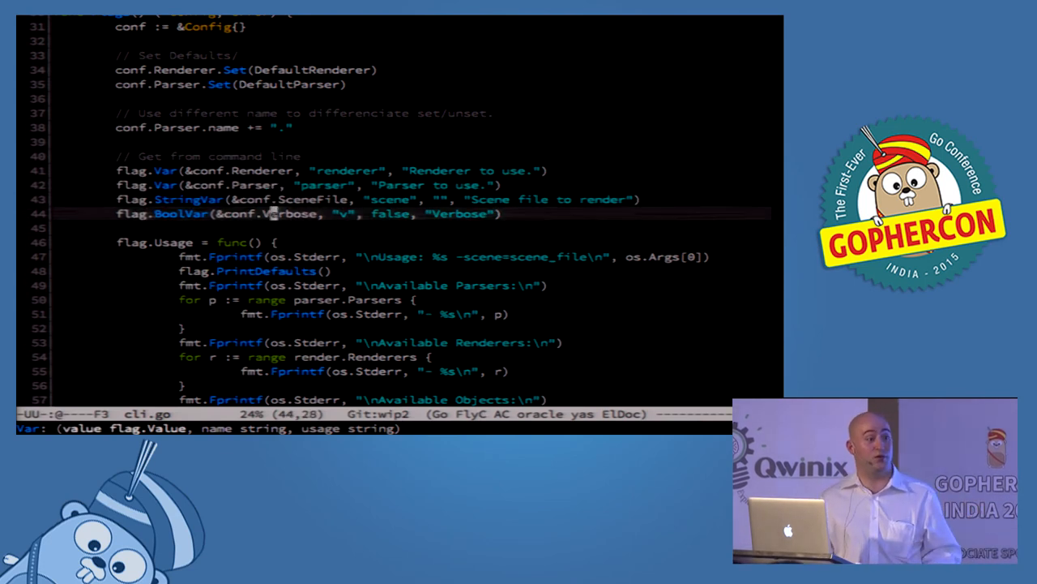
{"action": "scroll", "scroll_direction": "down", "scroll_amount": 3}
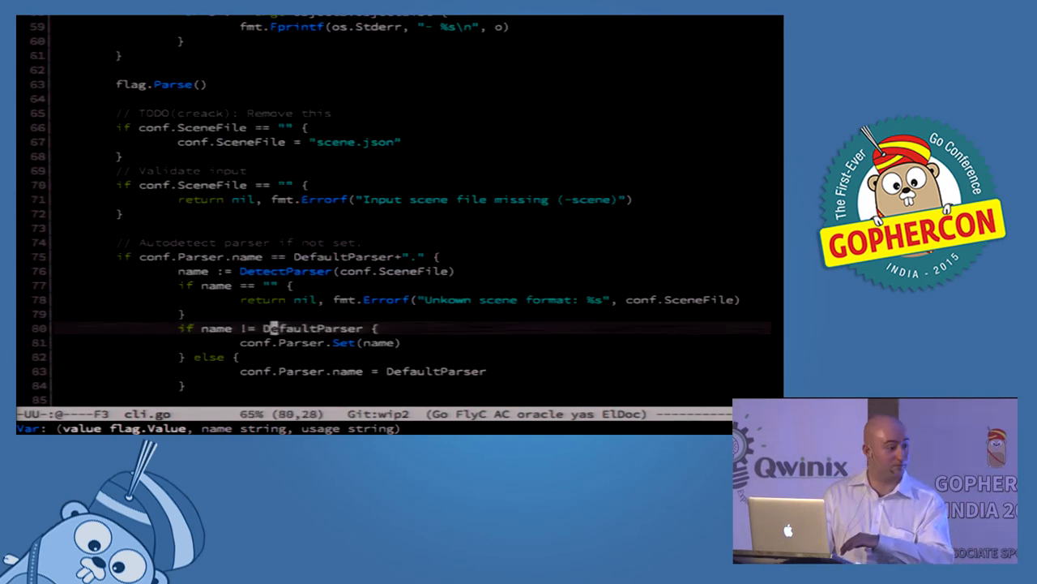
{"action": "scroll", "scroll_direction": "down", "scroll_amount": 3}
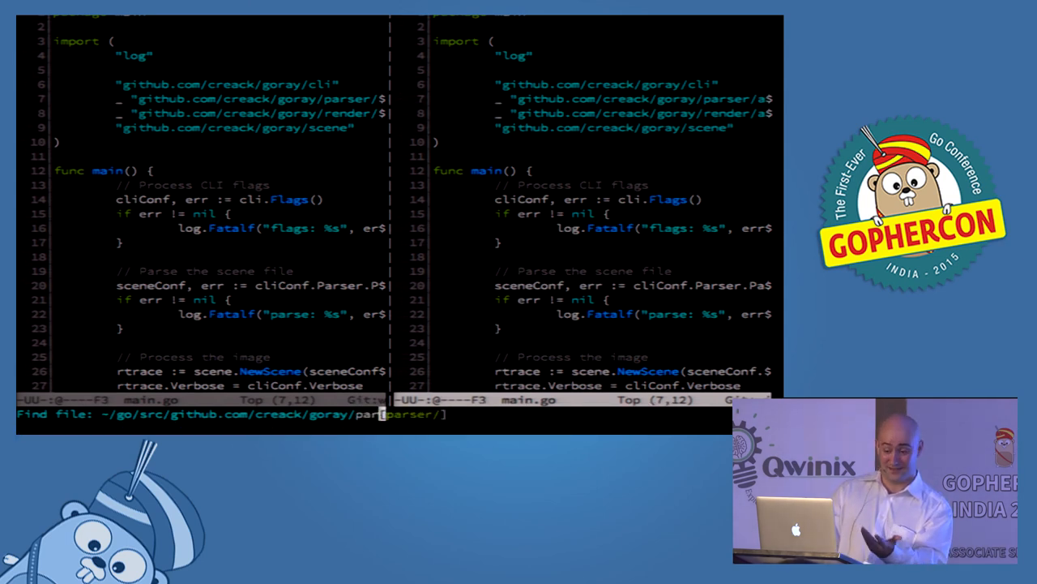
Open parser/all.go, which imports the json and yaml parser modules.
{"action": "key", "text": "Return"}
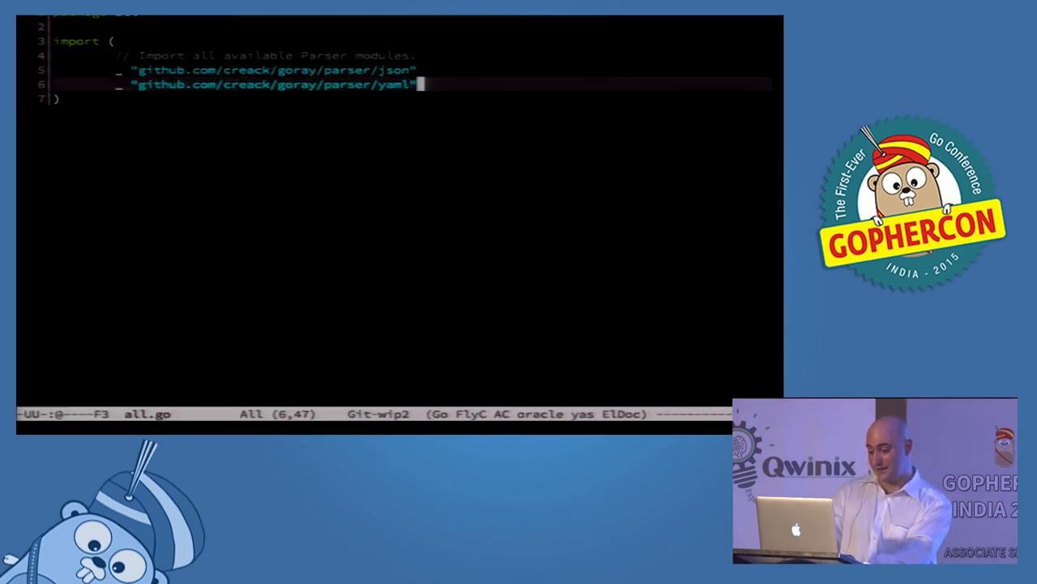
{"action": "key", "text": "up"}
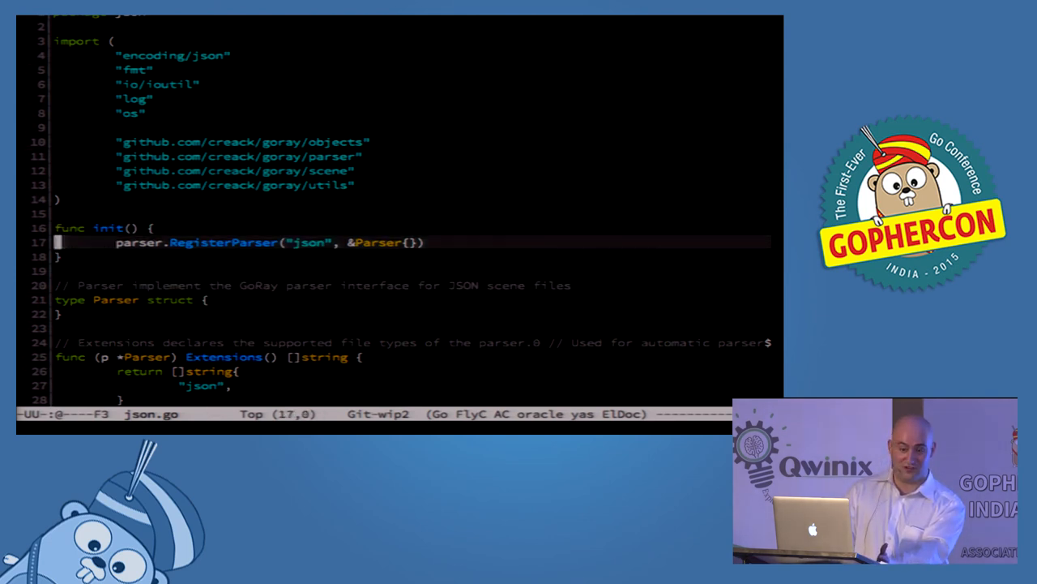
Scroll json.go down to its Extensions method and toObjectConfig.
{"action": "scroll", "scroll_direction": "down", "scroll_amount": 3}
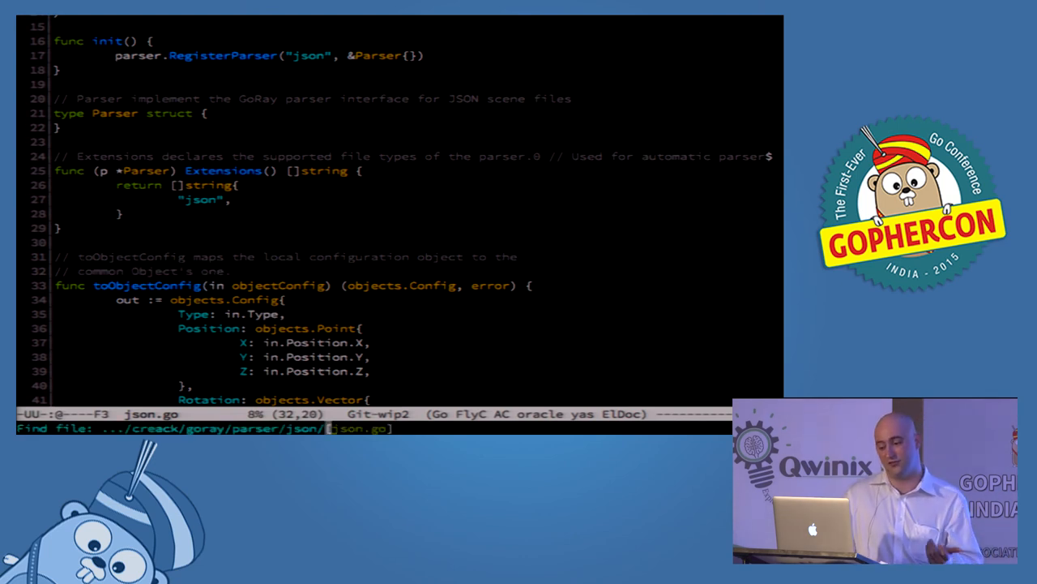
Browse the render/ directory in the find-file prompt before returning to main.go.
{"action": "type", "text": "render/all\" // Load all Renderers"}
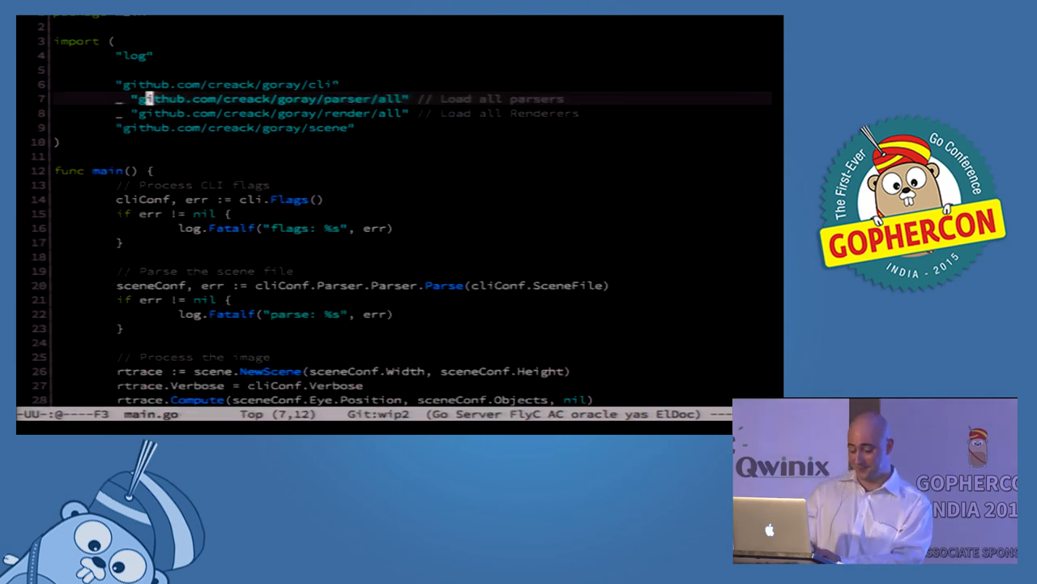
Scroll scene.go to the Config struct, NewScene and the calc comment.
{"action": "scroll", "scroll_direction": "down", "scroll_amount": 3}
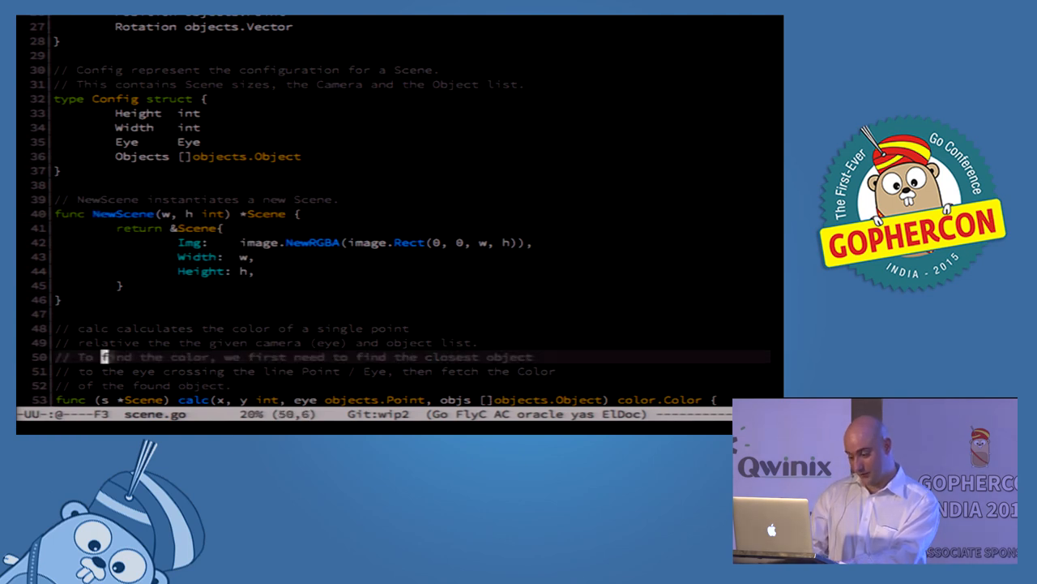
Scroll to the calc function and start entering the 'github.co' package scope for Go oracle.
{"action": "scroll", "scroll_direction": "down", "scroll_amount": 3}
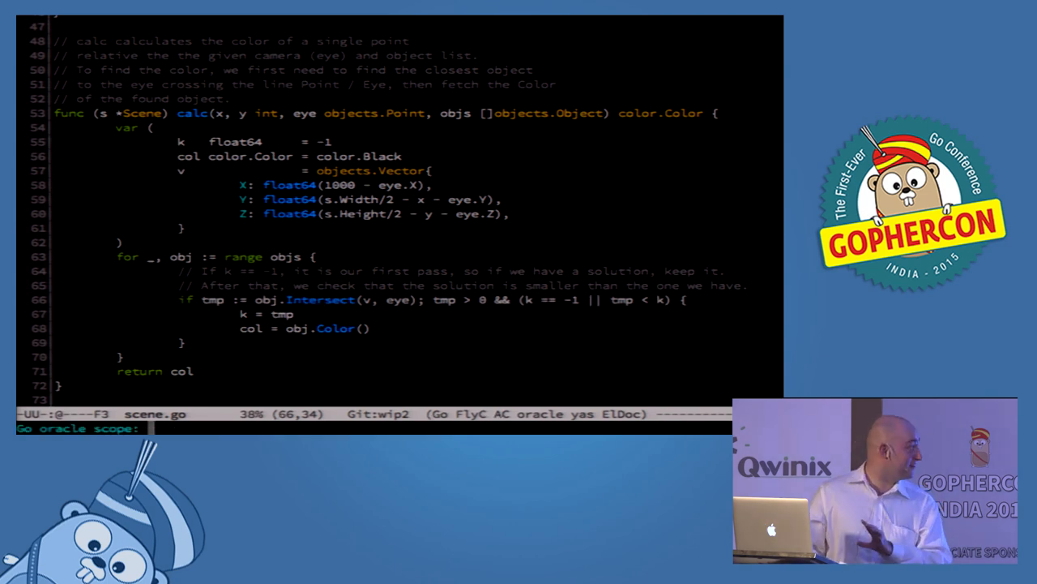
{"action": "type", "text": "github.co"}
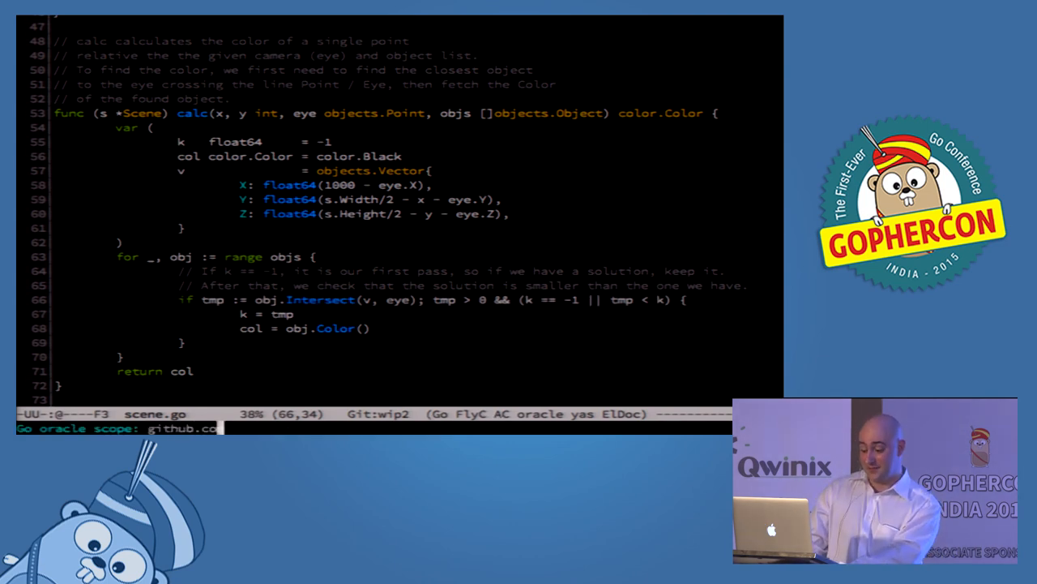